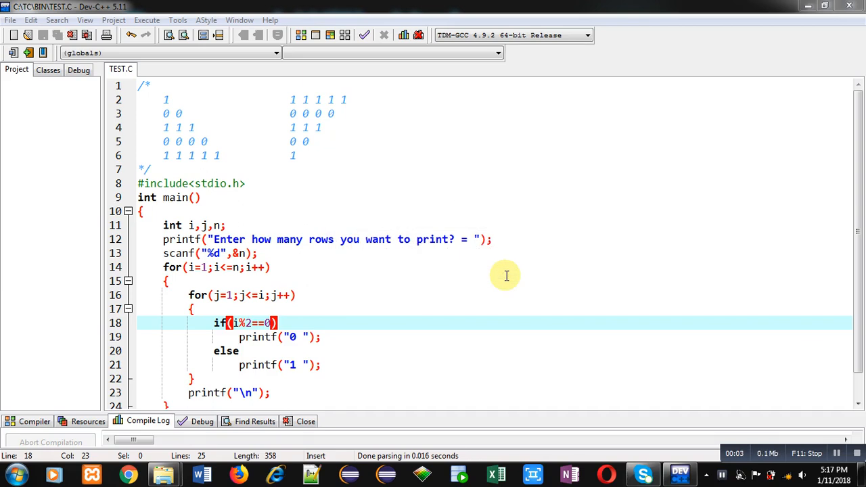
{"action": "mouse_move", "coordinate": [247, 163]}
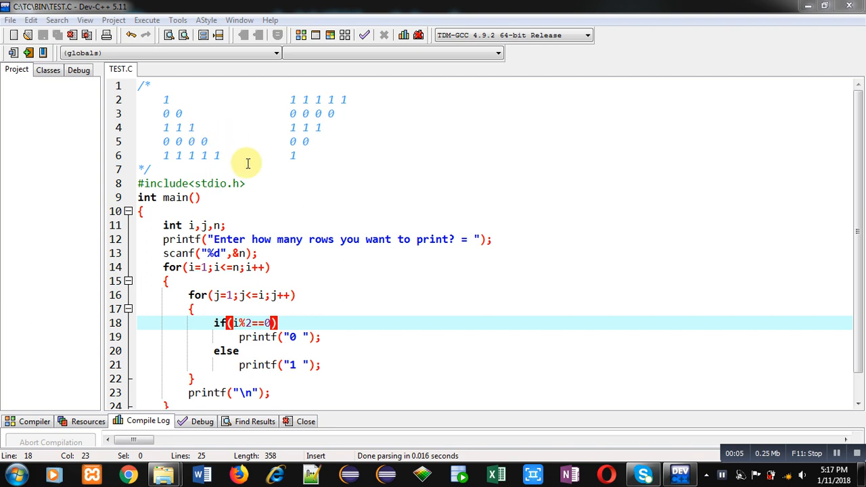
{"action": "mouse_move", "coordinate": [361, 140]}
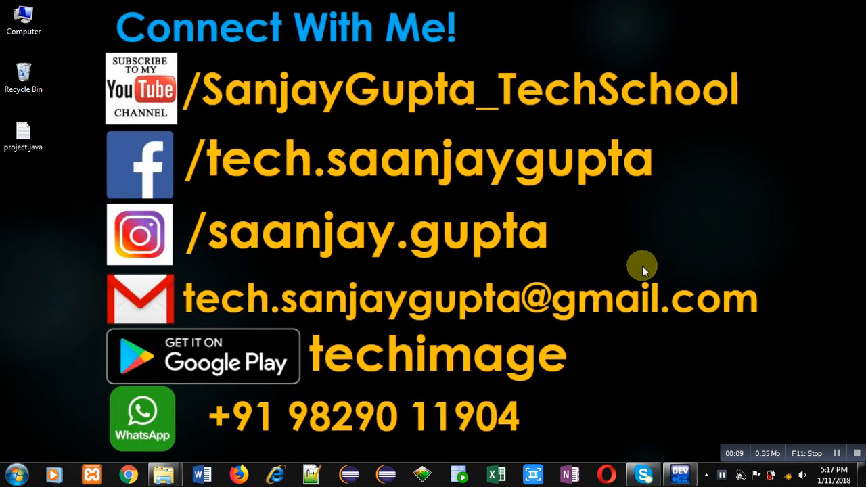
{"action": "mouse_move", "coordinate": [287, 121]}
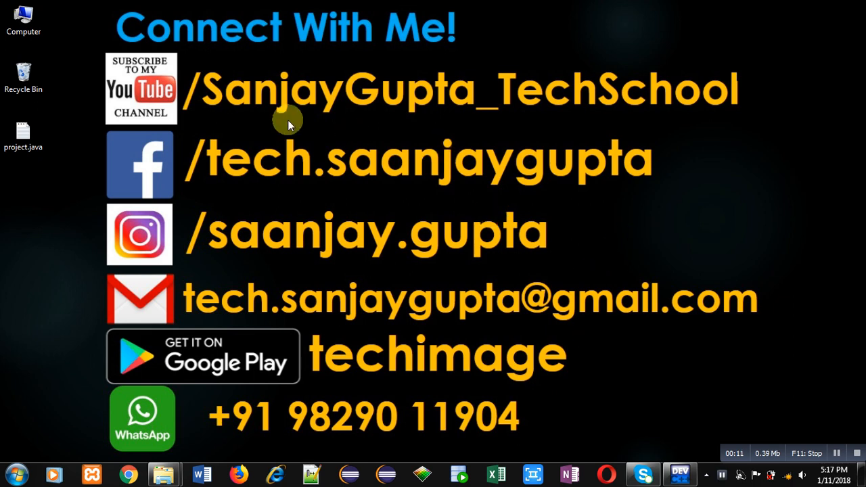
{"action": "mouse_move", "coordinate": [220, 122]}
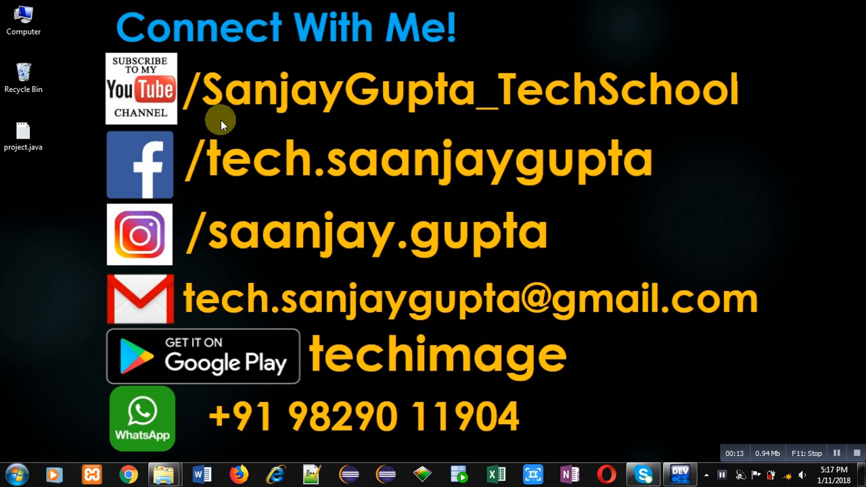
{"action": "mouse_move", "coordinate": [155, 118]}
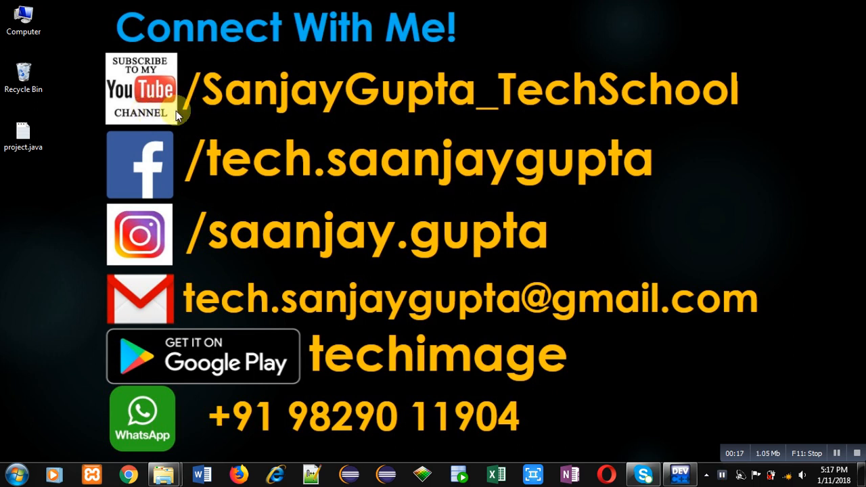
{"action": "mouse_move", "coordinate": [614, 125]}
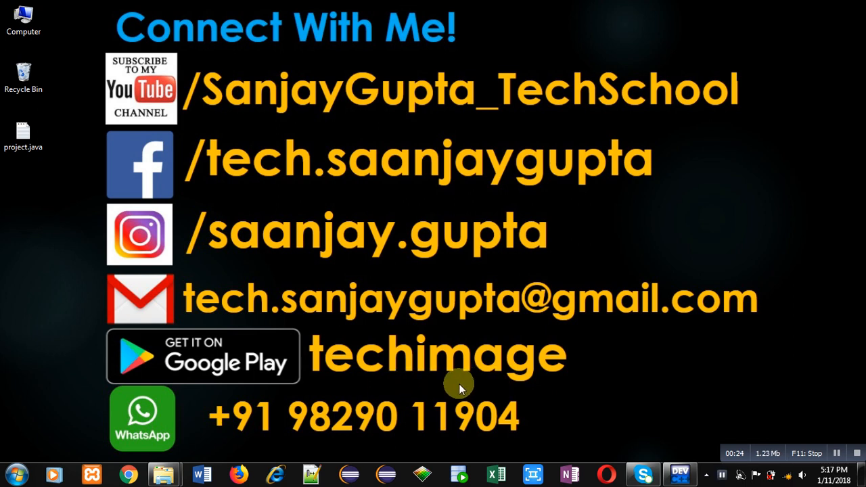
{"action": "mouse_move", "coordinate": [249, 382]}
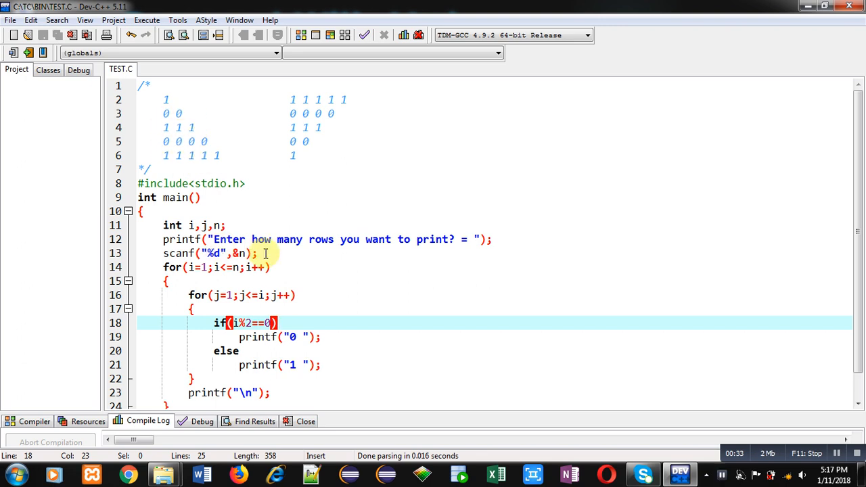
Step: Click through lines of the triangle program's code in the editor
{"action": "left_click", "coordinate": [258, 253]}
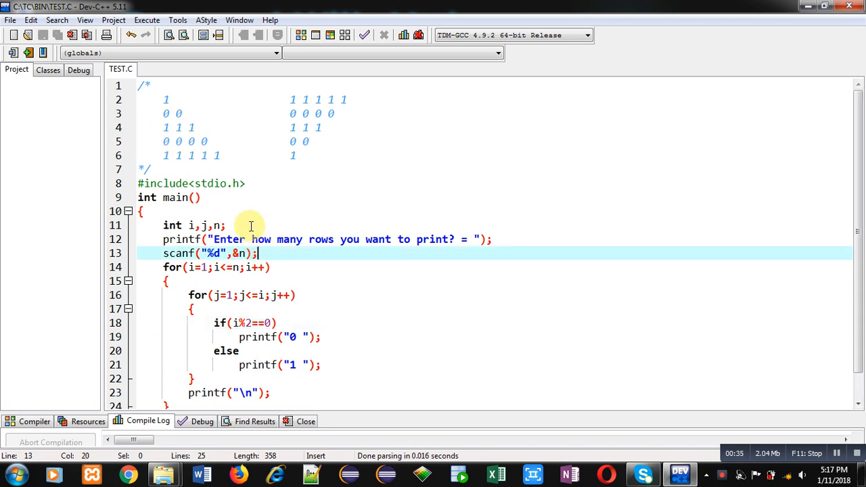
{"action": "left_click", "coordinate": [196, 226]}
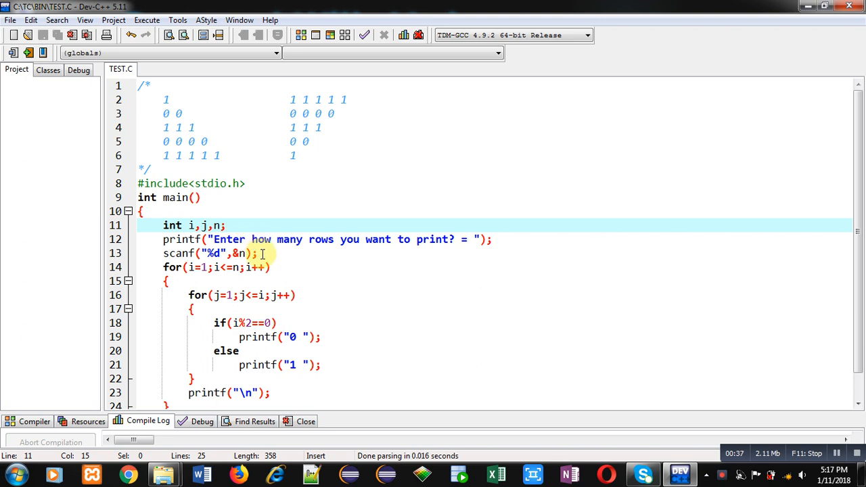
{"action": "left_click", "coordinate": [254, 253]}
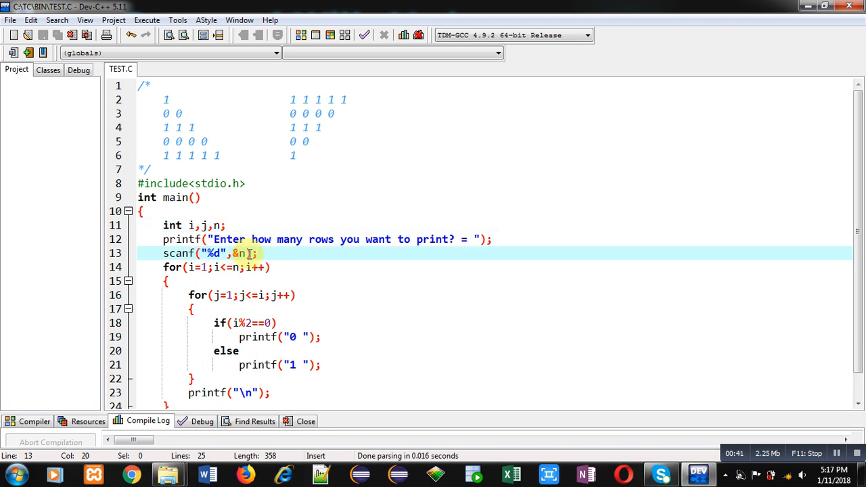
{"action": "mouse_move", "coordinate": [283, 274]}
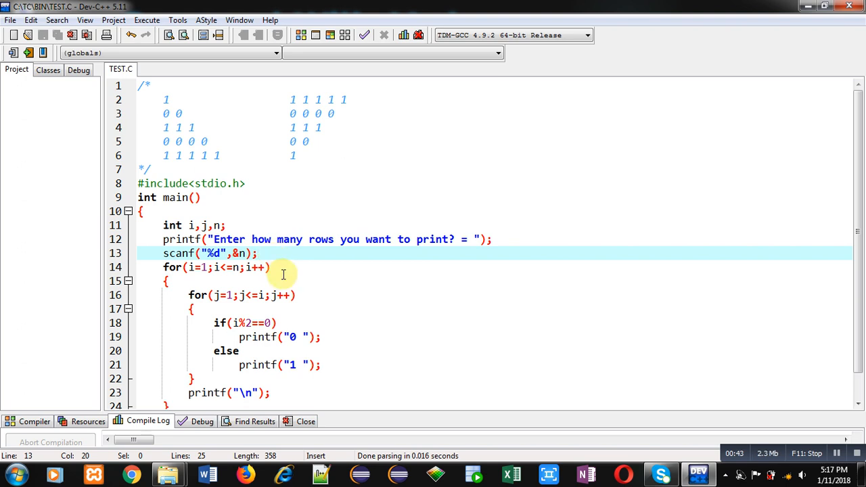
{"action": "left_click", "coordinate": [269, 266]}
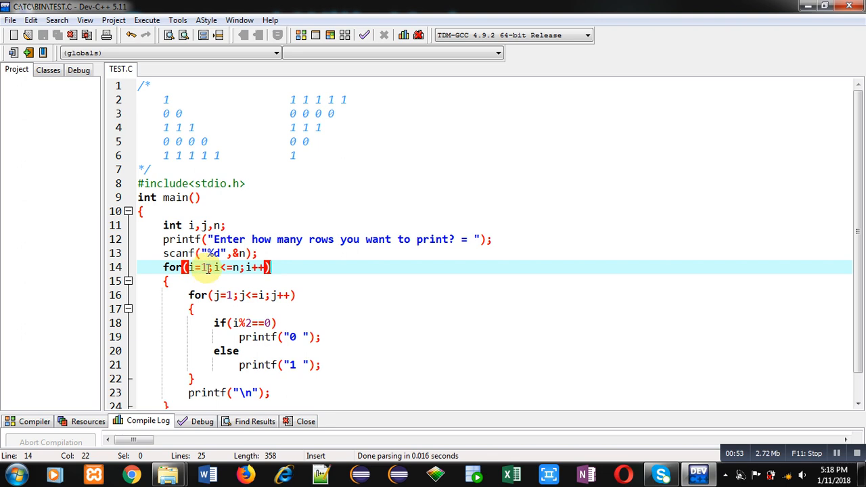
{"action": "left_click", "coordinate": [203, 295]}
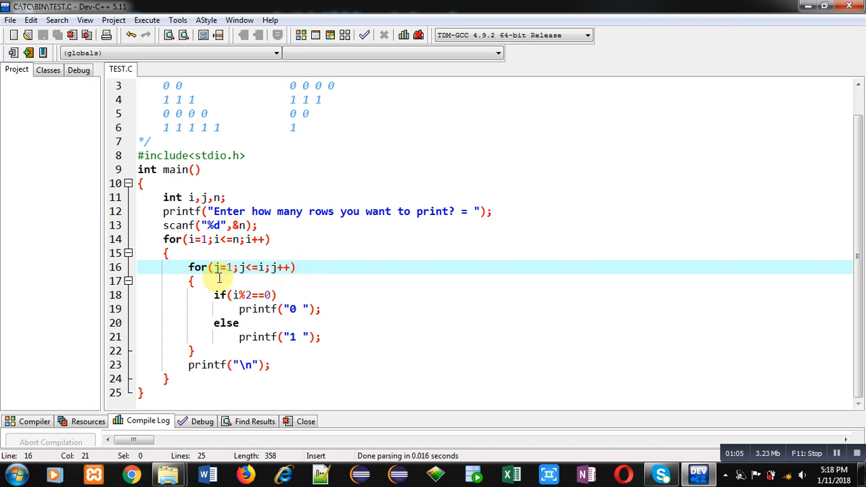
{"action": "left_click", "coordinate": [243, 295]}
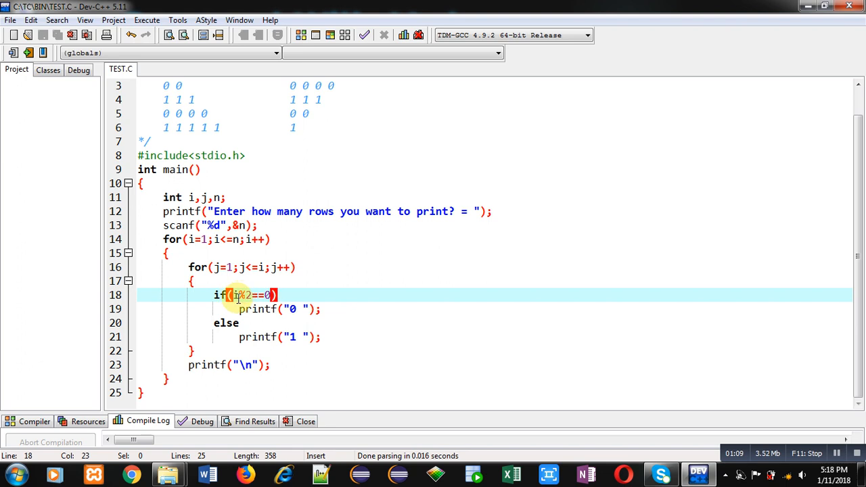
{"action": "mouse_move", "coordinate": [236, 295]}
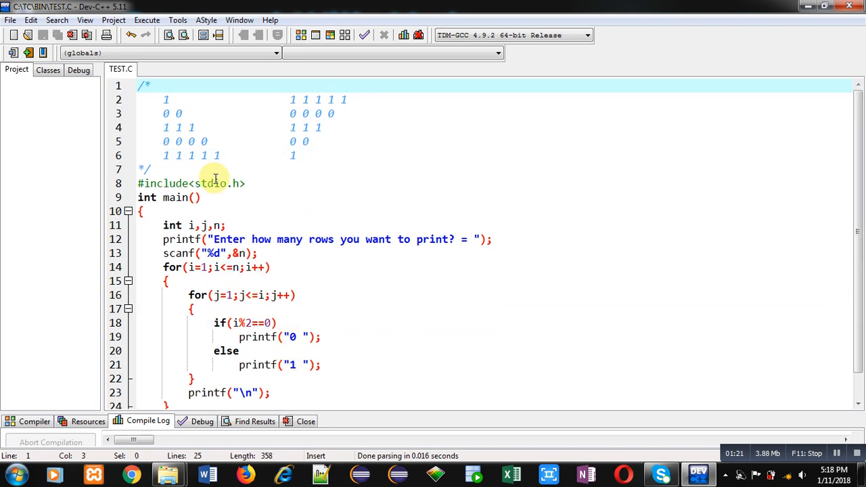
{"action": "mouse_move", "coordinate": [241, 408]}
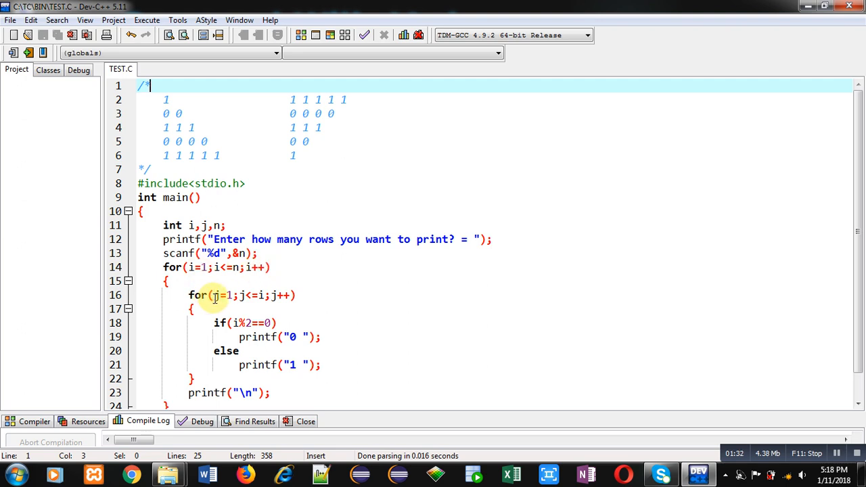
{"action": "left_click", "coordinate": [260, 295]}
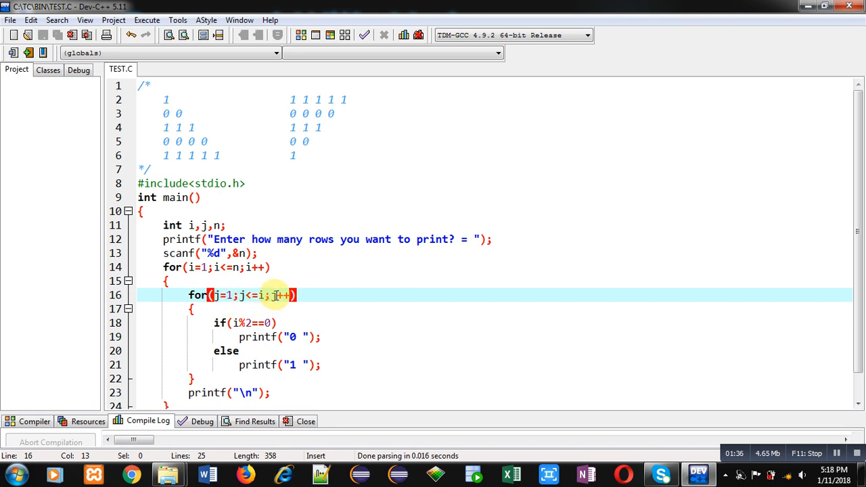
{"action": "left_click", "coordinate": [242, 323]}
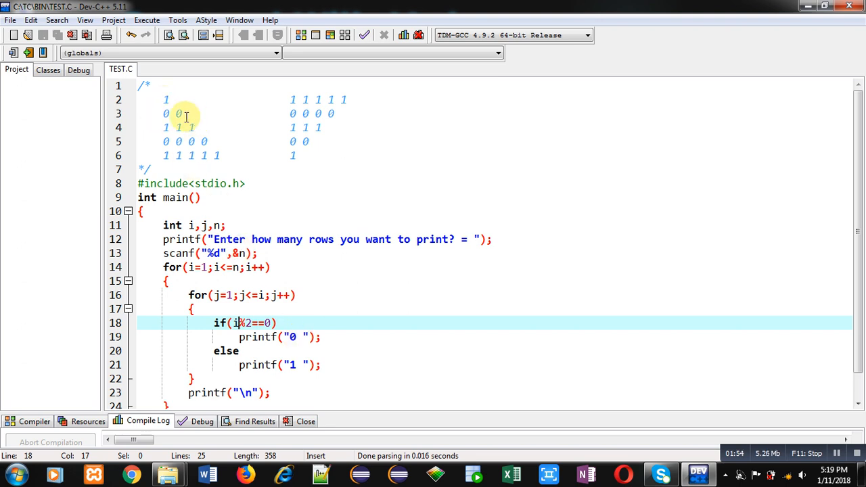
{"action": "mouse_move", "coordinate": [271, 269]}
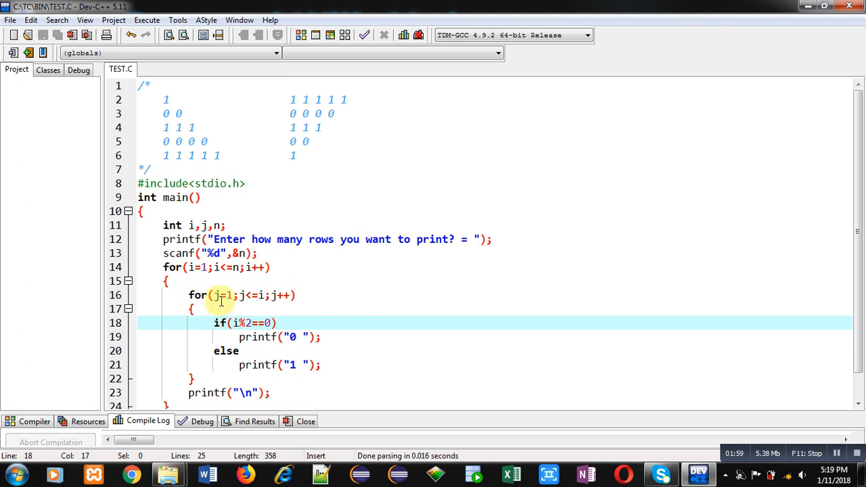
{"action": "mouse_move", "coordinate": [261, 294]}
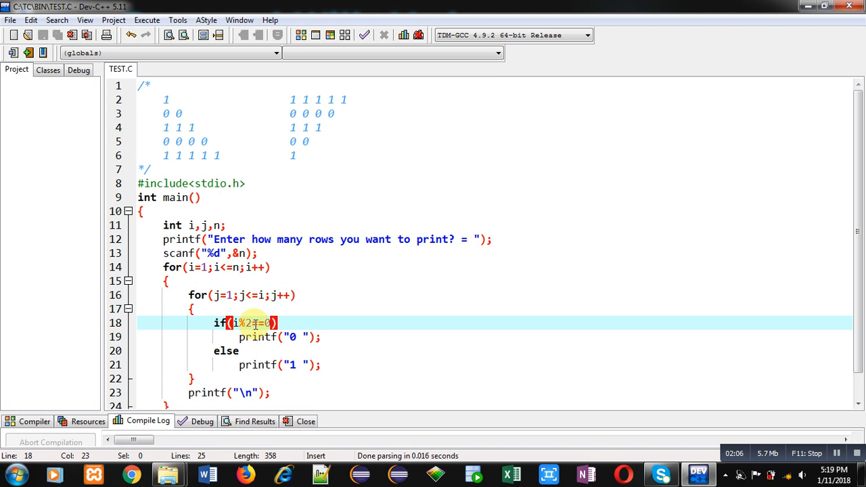
{"action": "mouse_move", "coordinate": [237, 322]}
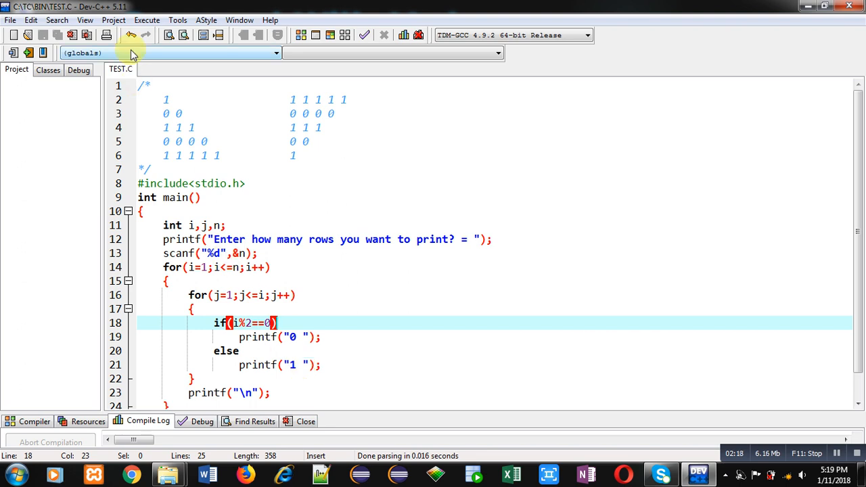
Step: Compile and run the program with 5 rows, then return to the code
{"action": "left_click", "coordinate": [147, 20]}
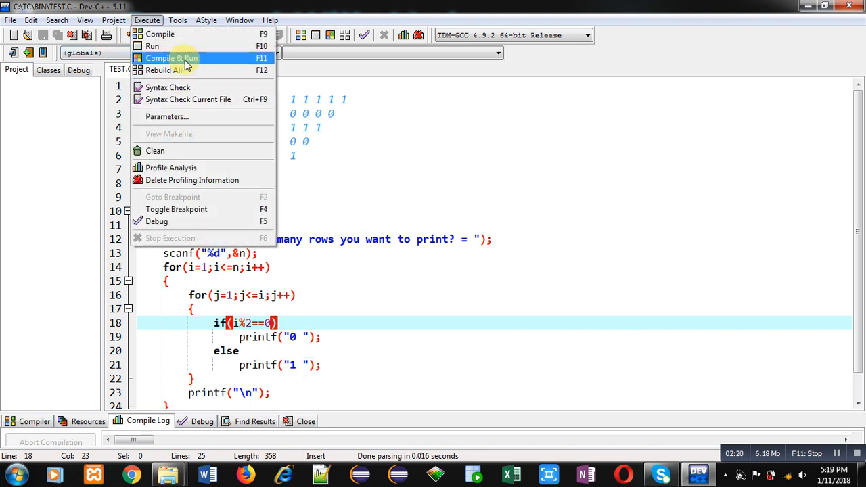
{"action": "left_click", "coordinate": [171, 58]}
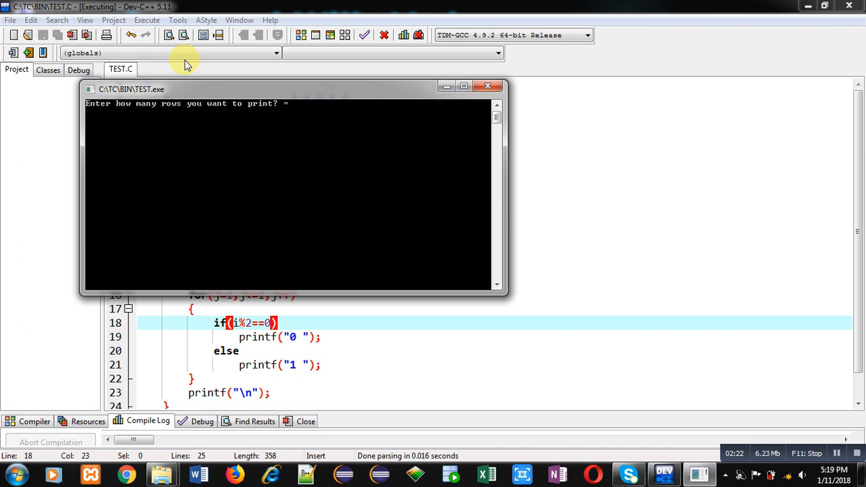
{"action": "type", "text": "5"}
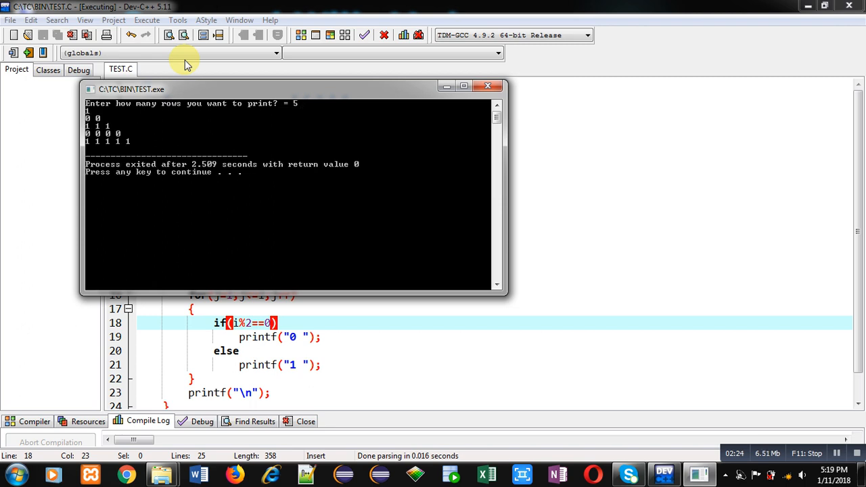
{"action": "mouse_move", "coordinate": [146, 152]}
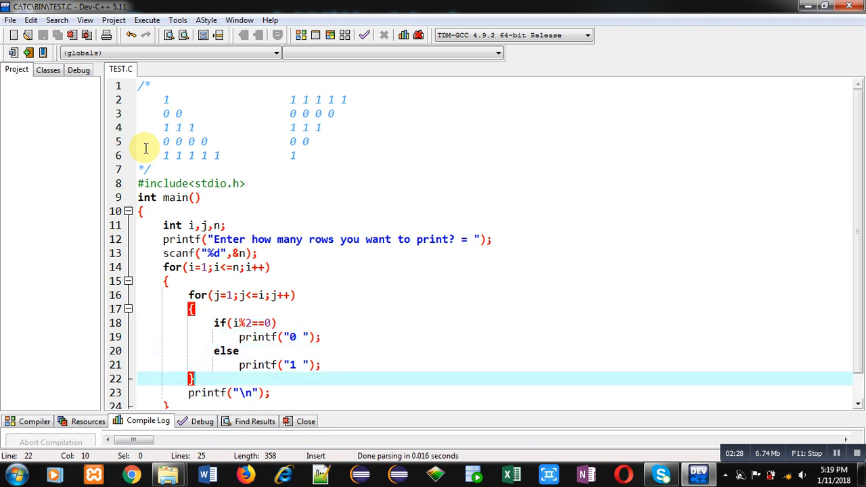
{"action": "scroll", "scroll_direction": "down", "scroll_amount": 3}
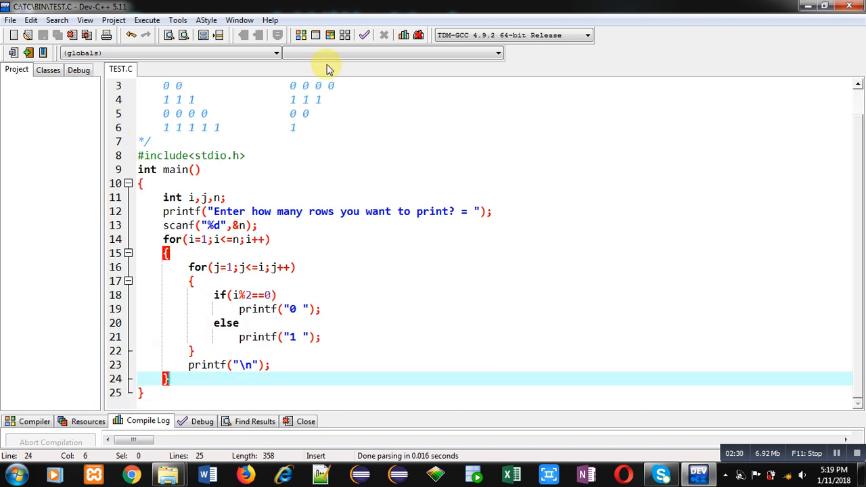
{"action": "left_click", "coordinate": [263, 85]}
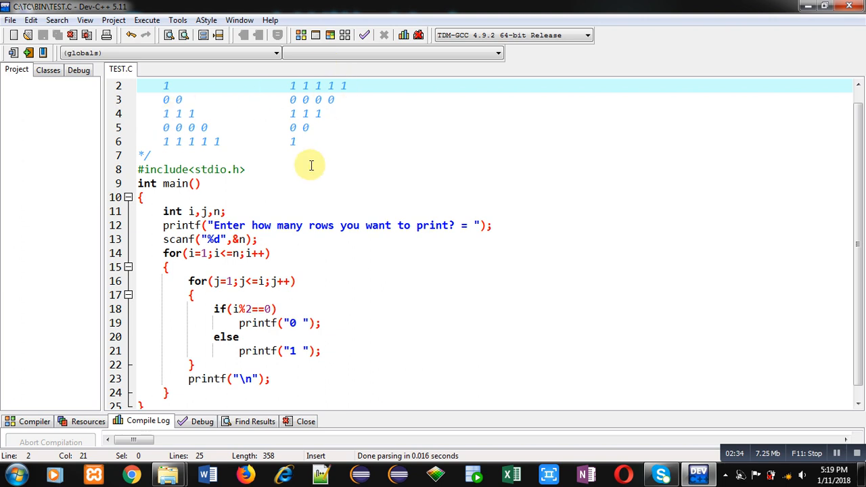
Step: Rewrite line 14's outer loop as for(i=n;i>=1;i--) and save the file
{"action": "left_click", "coordinate": [201, 253]}
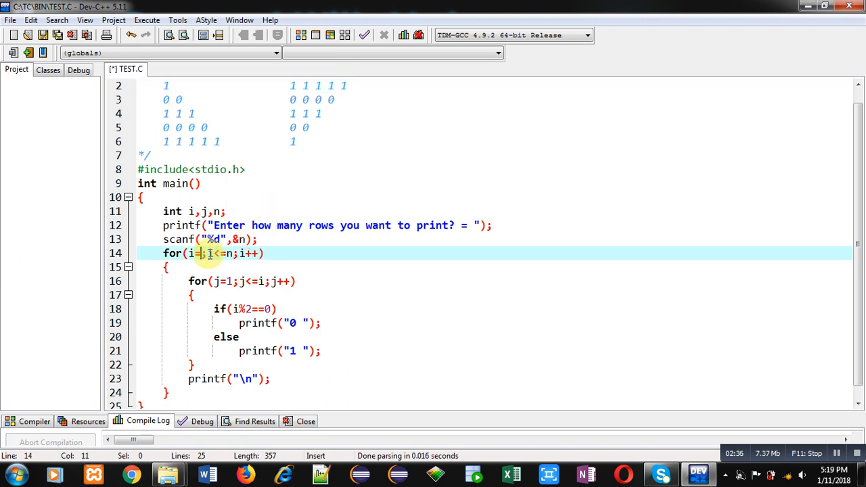
{"action": "type", "text": "n"}
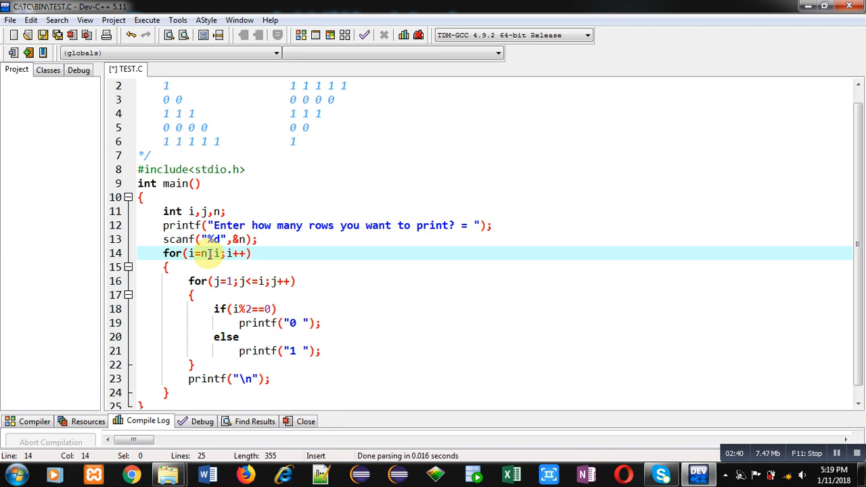
{"action": "type", "text": ">=1"}
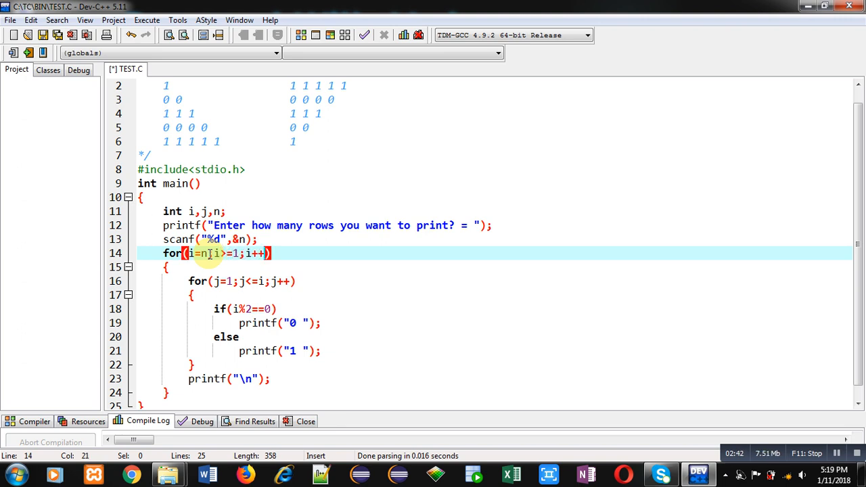
{"action": "type", "text": "--"}
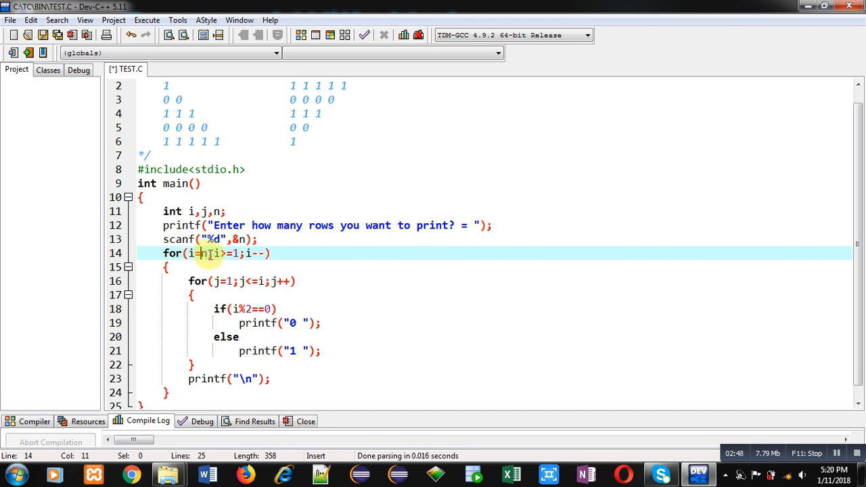
{"action": "left_click", "coordinate": [242, 281]}
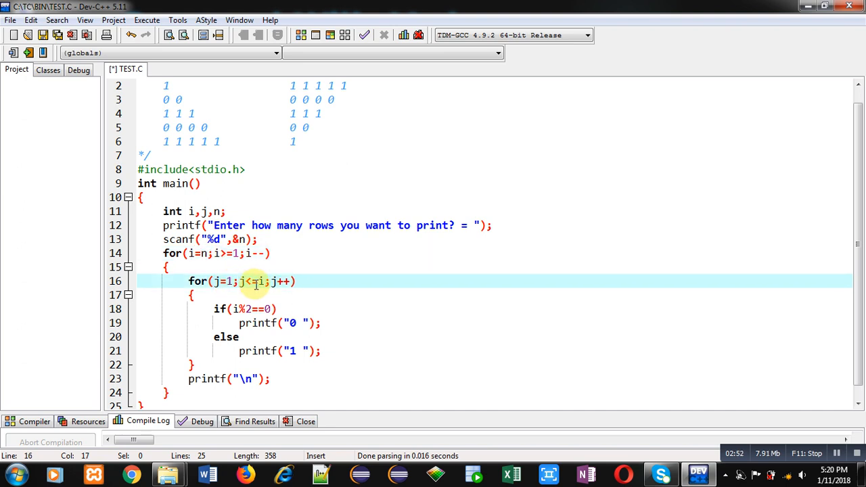
{"action": "mouse_move", "coordinate": [257, 282]}
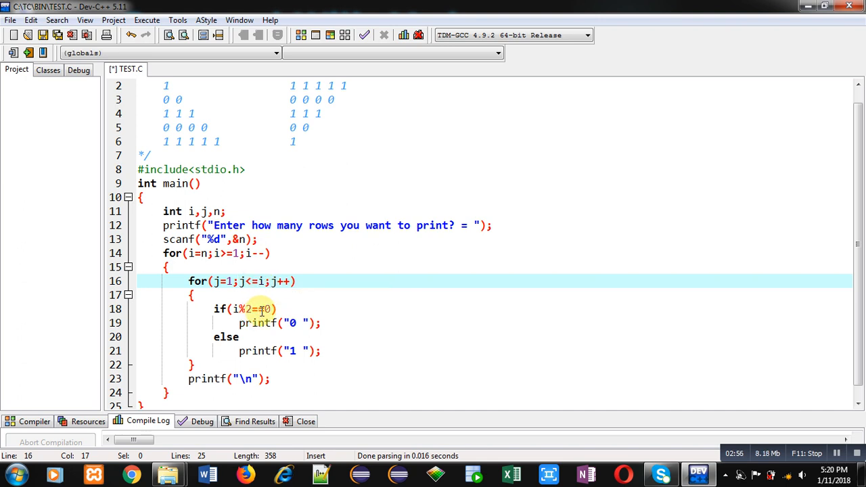
{"action": "left_click", "coordinate": [255, 309]}
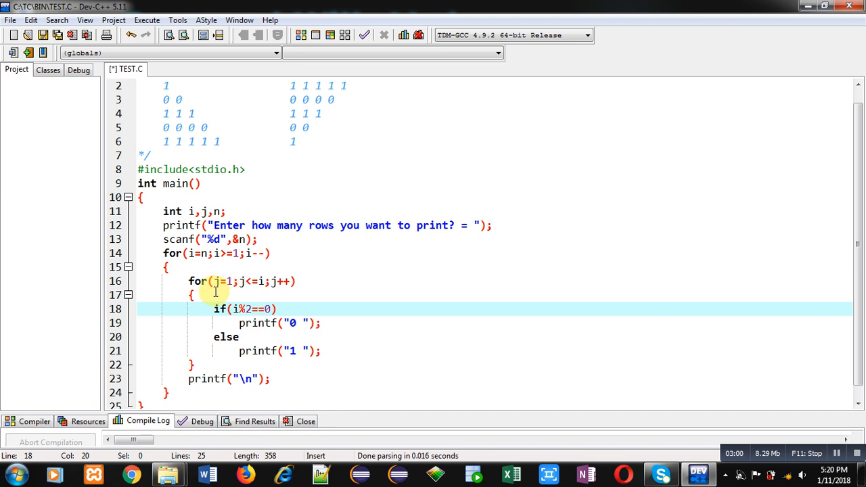
{"action": "mouse_move", "coordinate": [256, 322]}
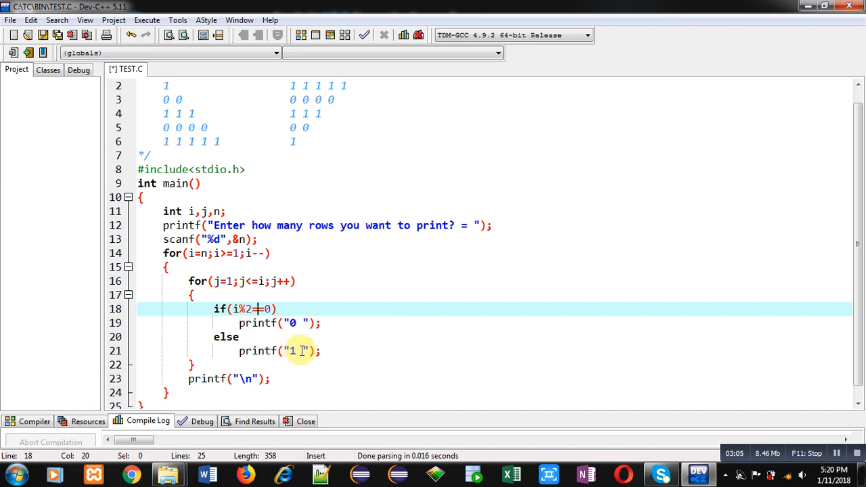
{"action": "left_click", "coordinate": [297, 350]}
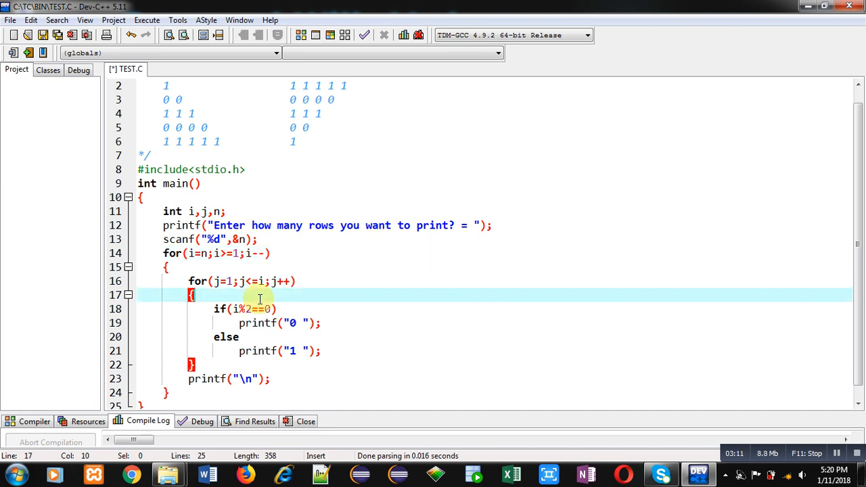
{"action": "left_click", "coordinate": [274, 308]}
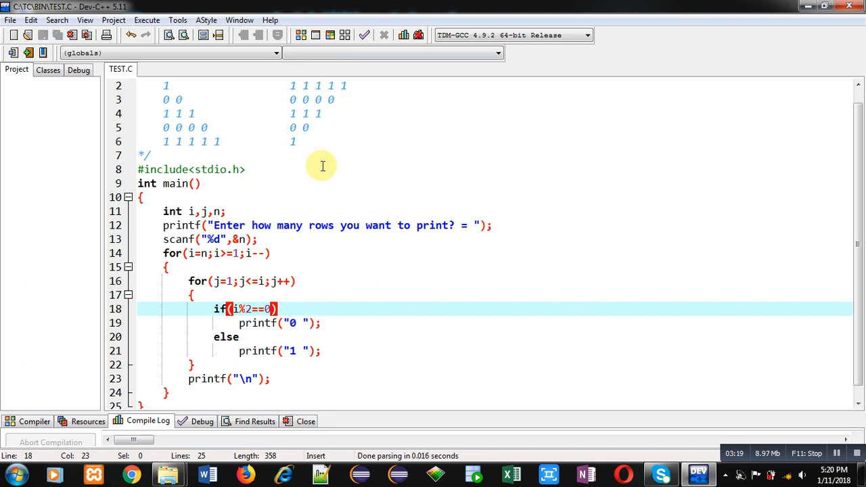
Step: Compile & Run the modified program and submit 5 rows for the inverted triangle
{"action": "left_click", "coordinate": [146, 20]}
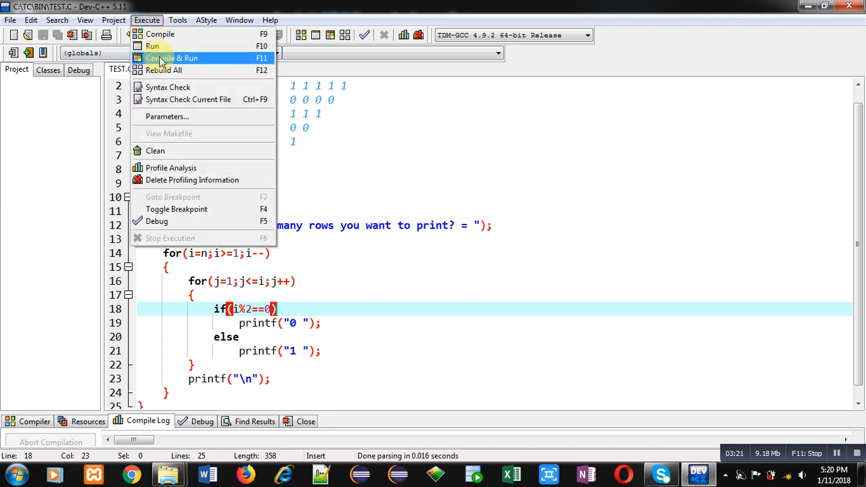
{"action": "left_click", "coordinate": [172, 57]}
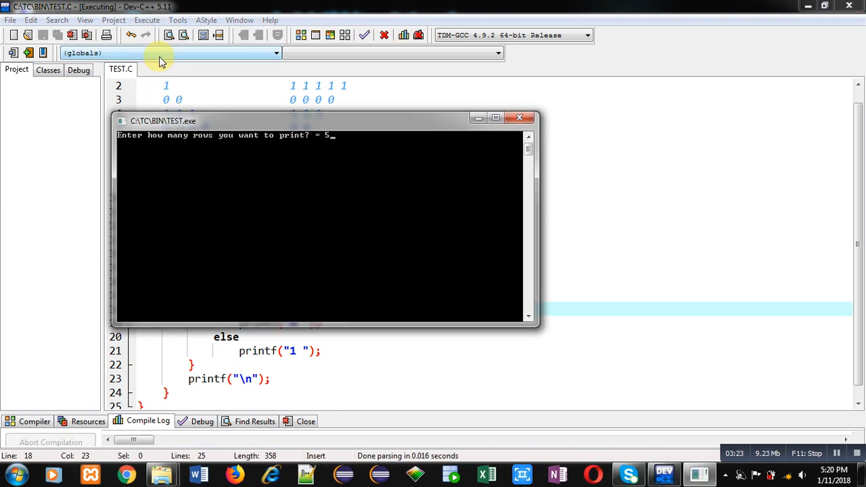
{"action": "key", "text": "Return"}
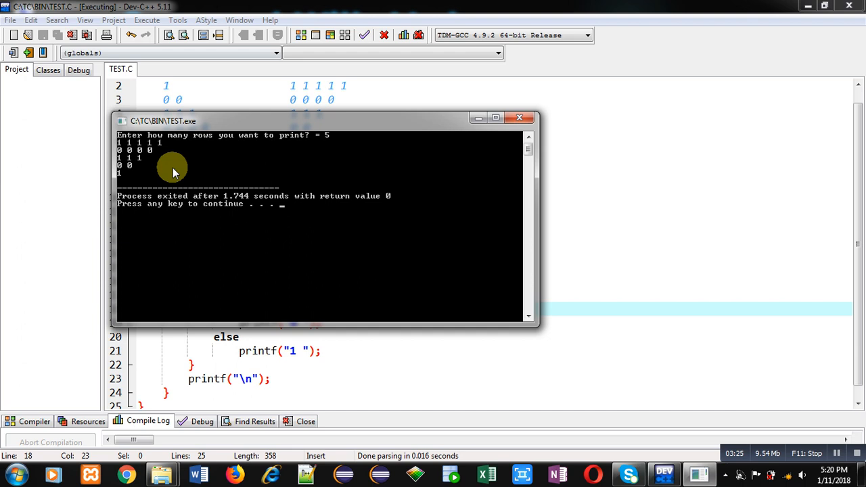
{"action": "mouse_move", "coordinate": [140, 182]}
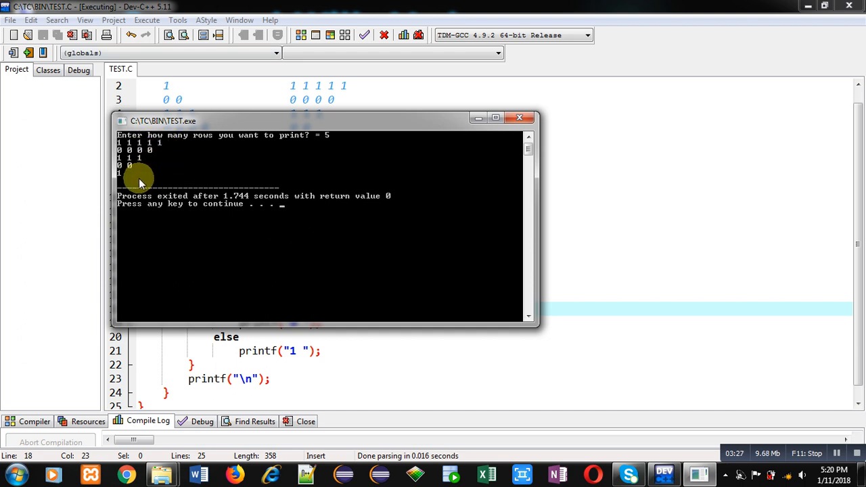
{"action": "mouse_move", "coordinate": [169, 149]}
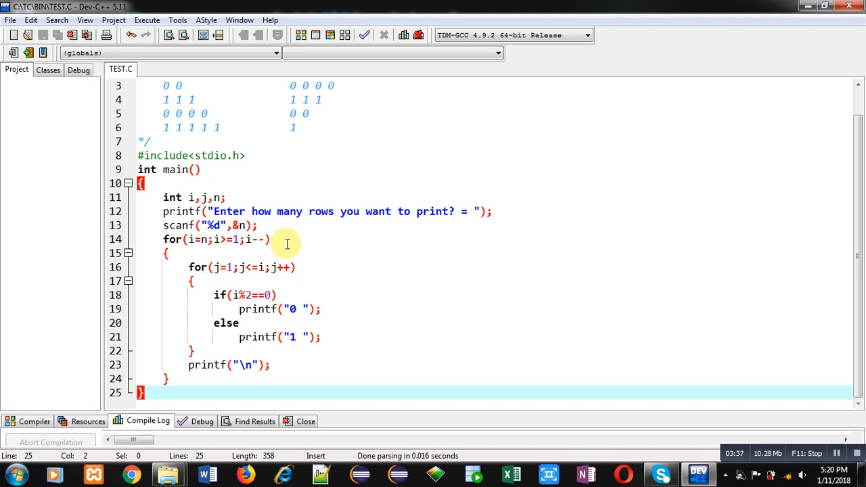
{"action": "mouse_move", "coordinate": [312, 141]}
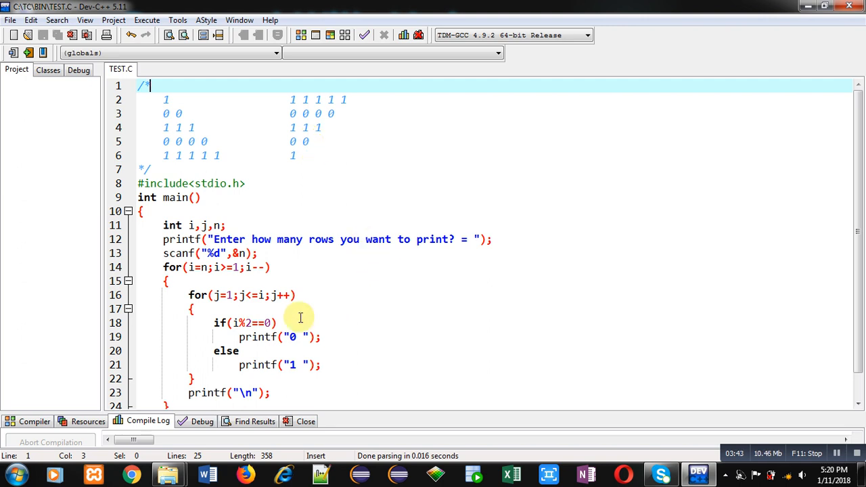
{"action": "mouse_move", "coordinate": [256, 336]}
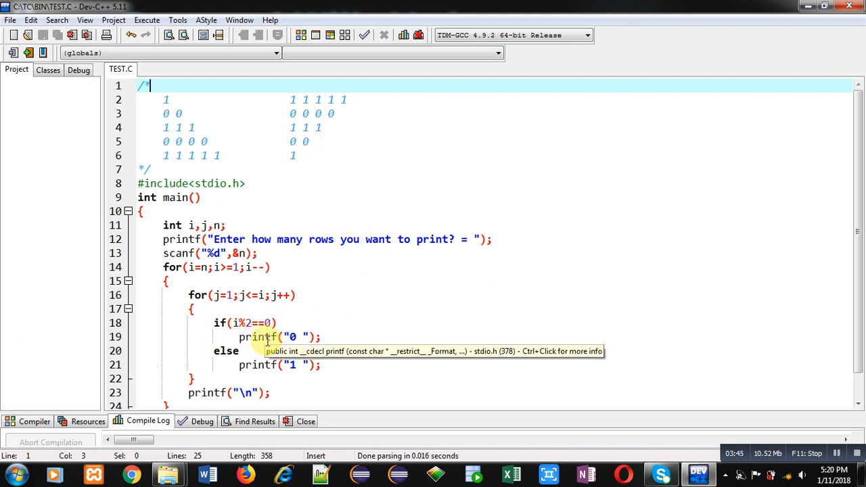
{"action": "mouse_move", "coordinate": [297, 312]}
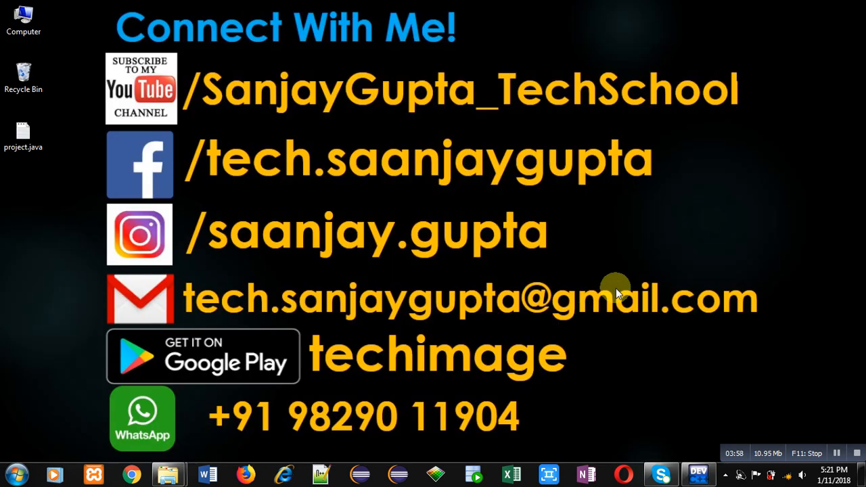
{"action": "mouse_move", "coordinate": [182, 127]}
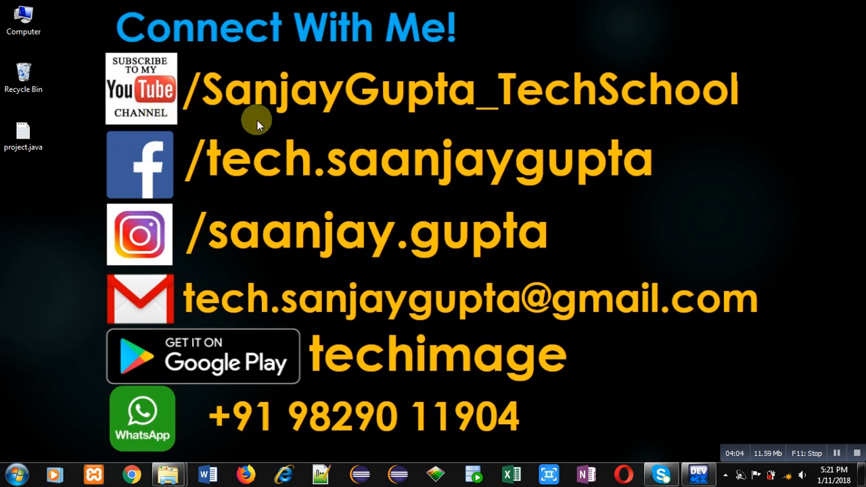
{"action": "mouse_move", "coordinate": [601, 128]}
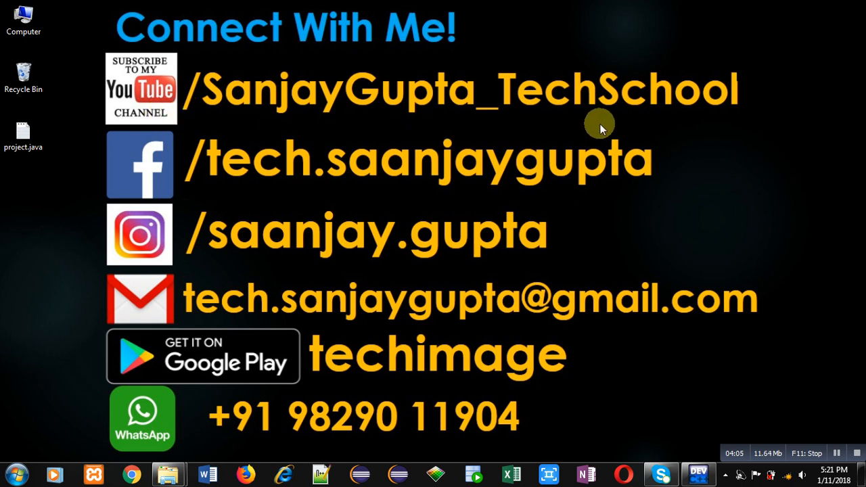